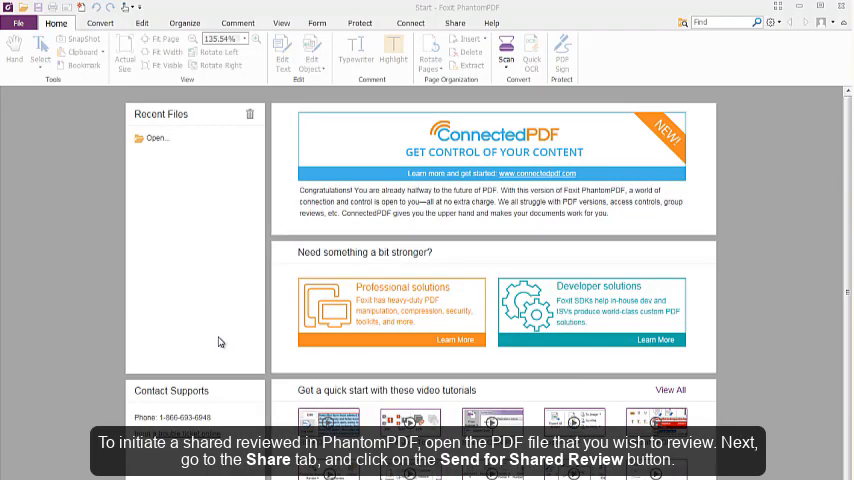
mouse_move(188, 420)
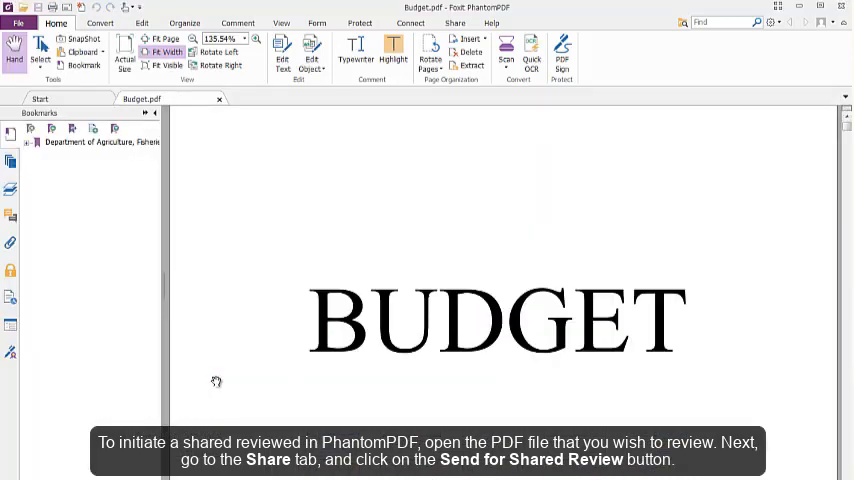
- Start a shared review of Budget.pdf that collects comments on an internal server
left_click(454, 22)
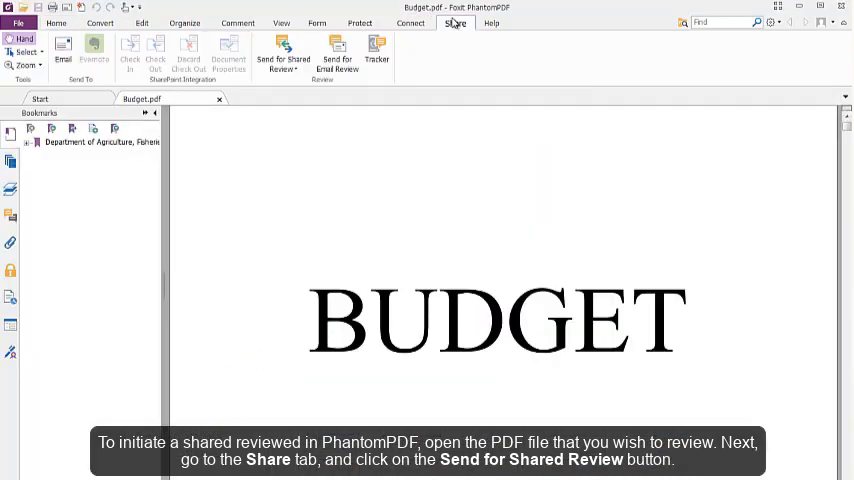
left_click(284, 54)
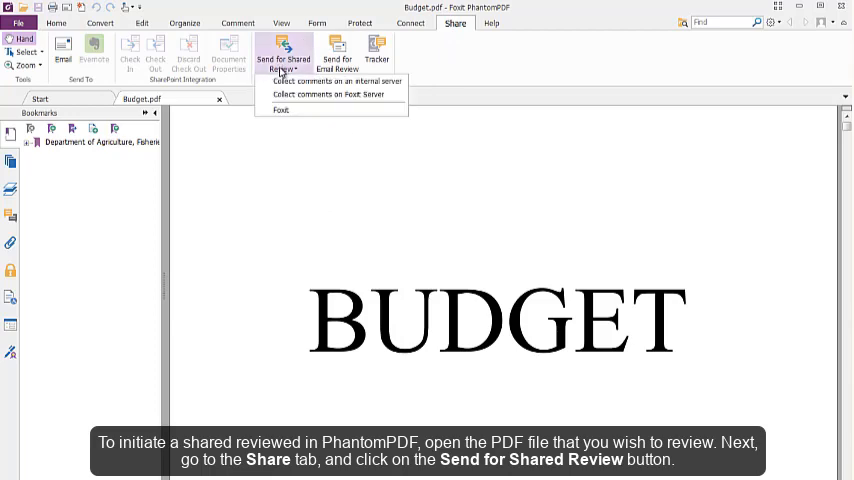
left_click(334, 80)
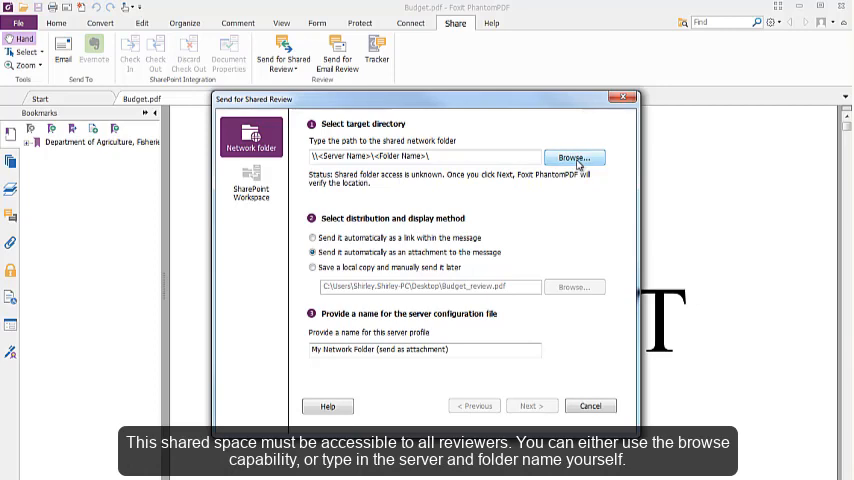
mouse_move(476, 178)
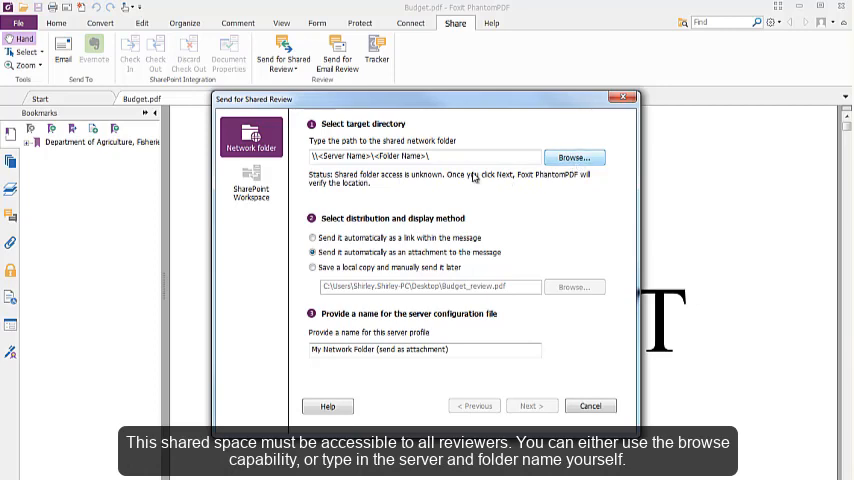
- Point the review to \\10.103.1.32\Home\[Share]\SharedReview and send it as a link within the message
triple_click(424, 156)
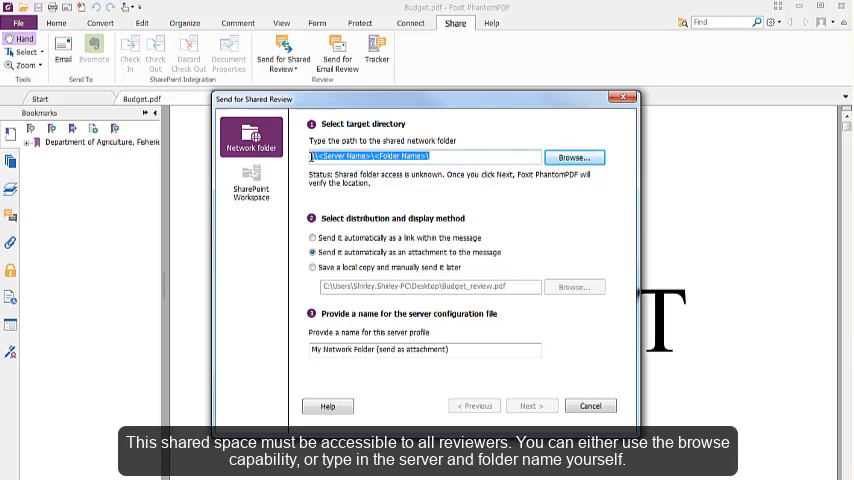
type("\\\\10.103.1.32\\Home\\[Share]\\SharedReview")
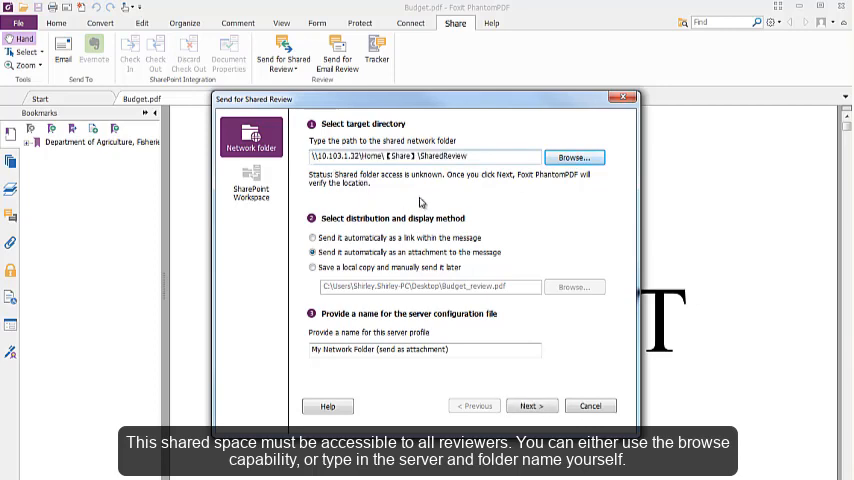
mouse_move(368, 202)
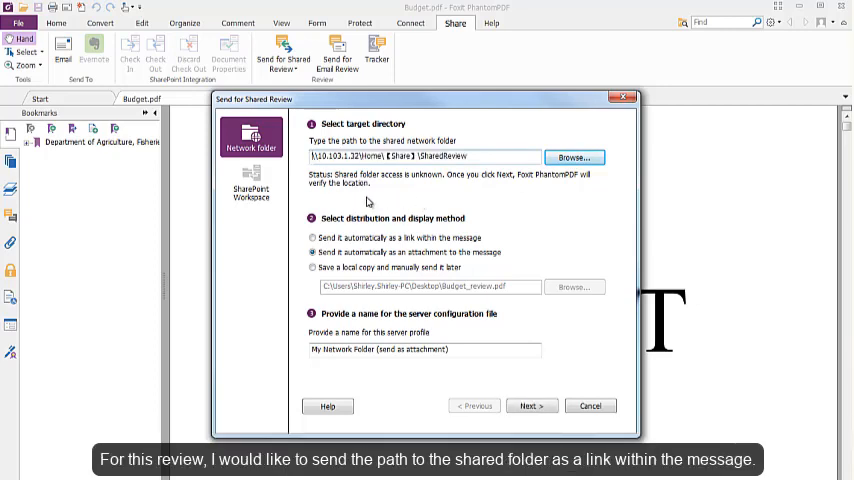
left_click(312, 236)
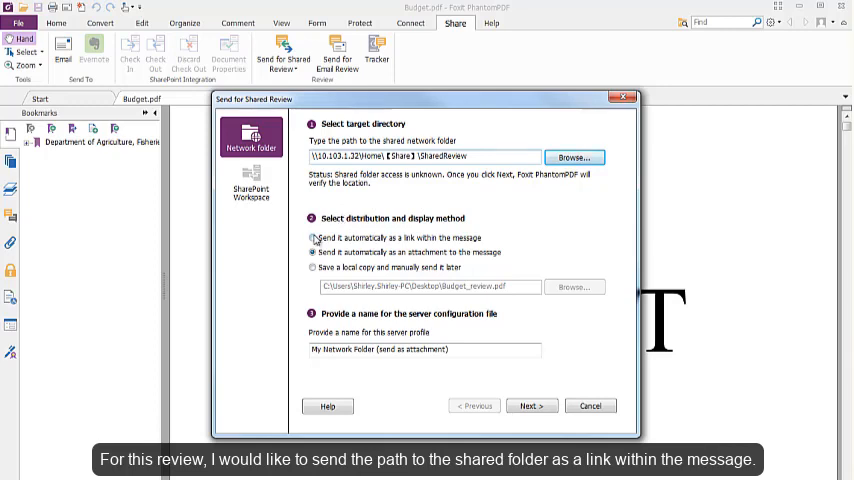
left_click(314, 236)
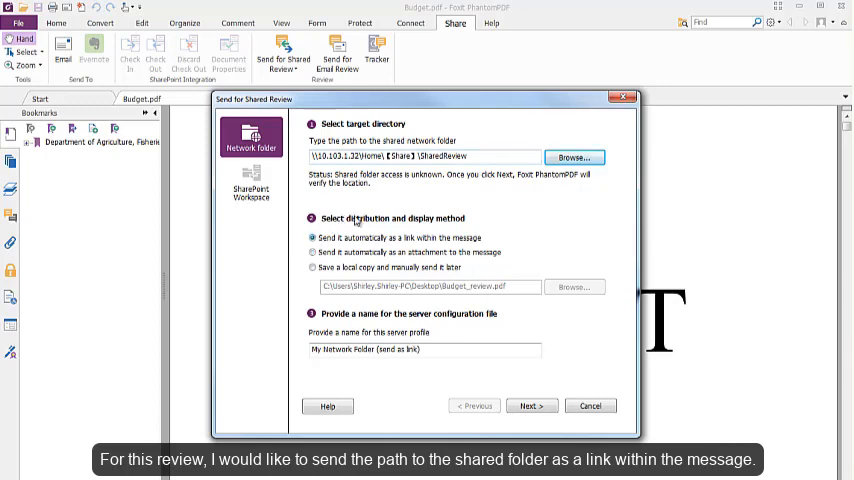
mouse_move(510, 328)
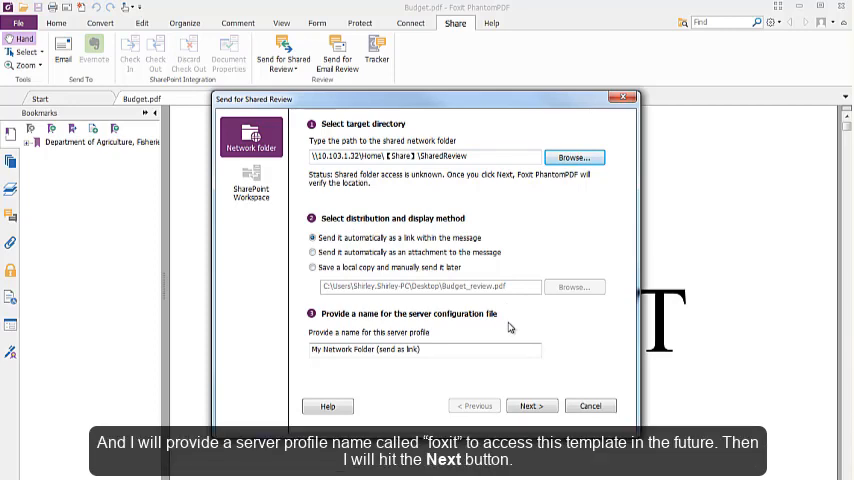
- Name the server profile Foxit and continue to the invitation details
triple_click(424, 348)
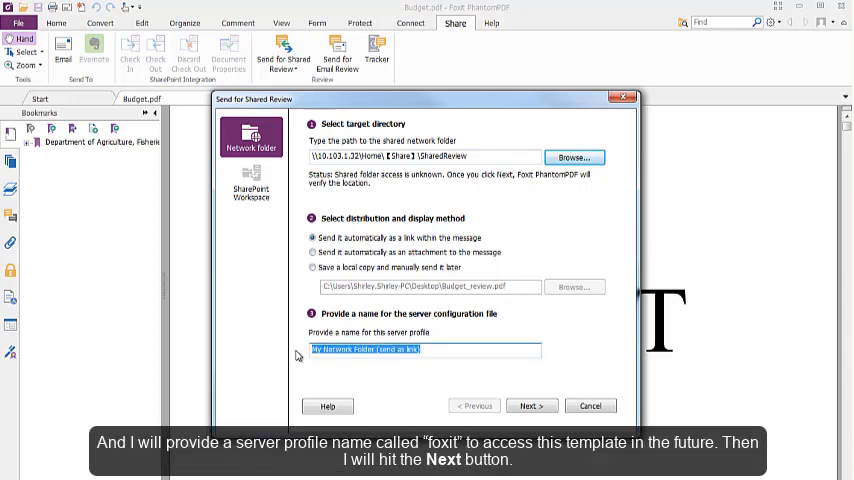
type("Foxit")
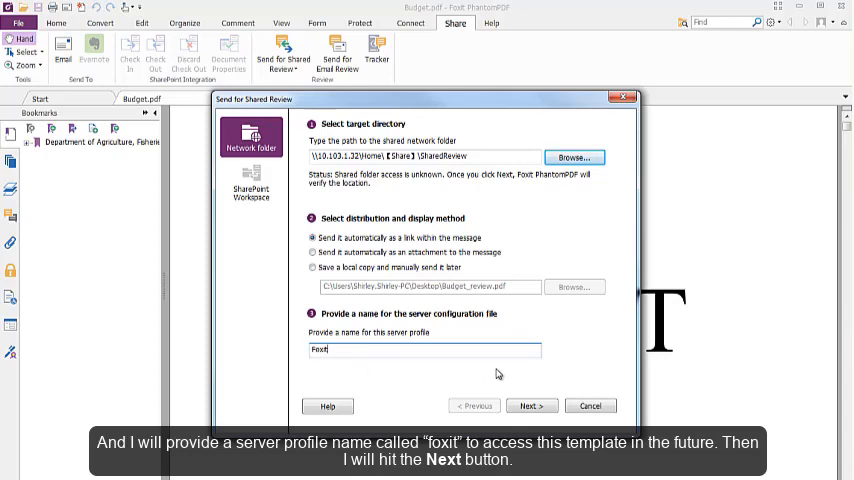
left_click(532, 404)
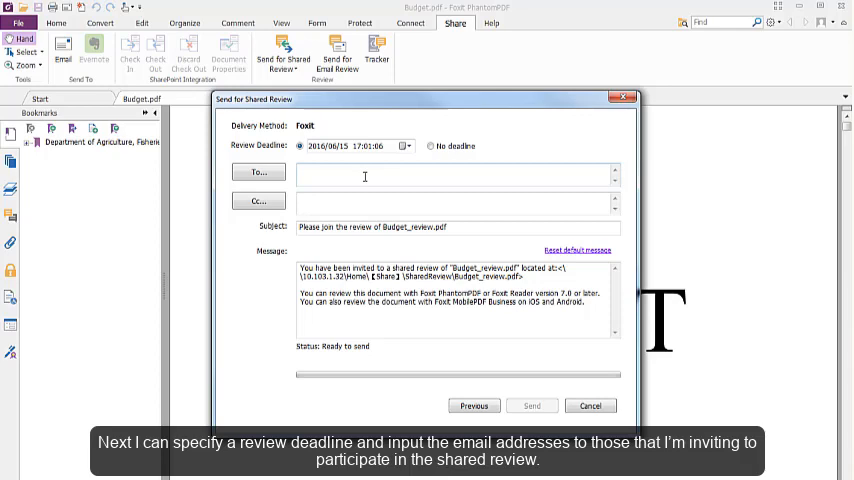
- Fill in the reviewer addresses and send, generating the Outlook invitation for Budget_review.pdf
type("63")
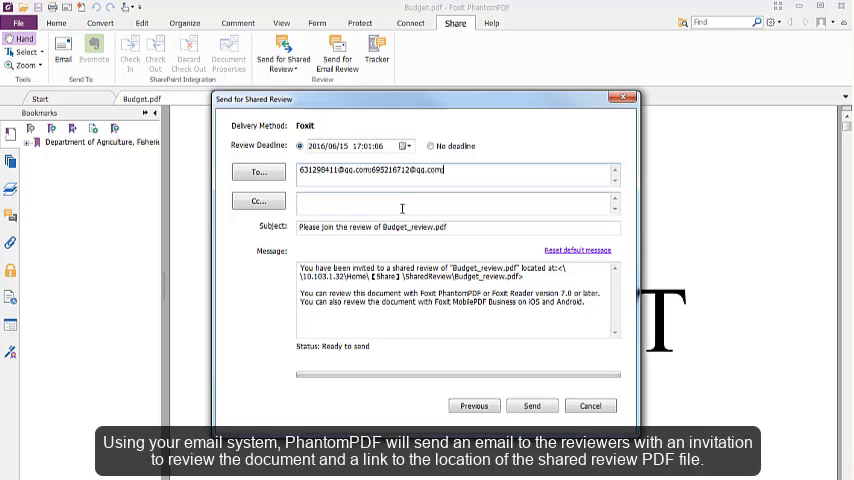
left_click(532, 404)
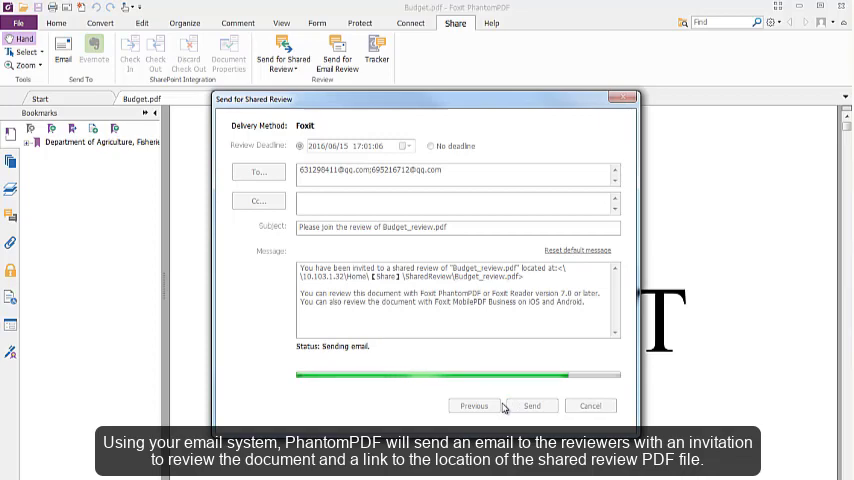
left_click(532, 404)
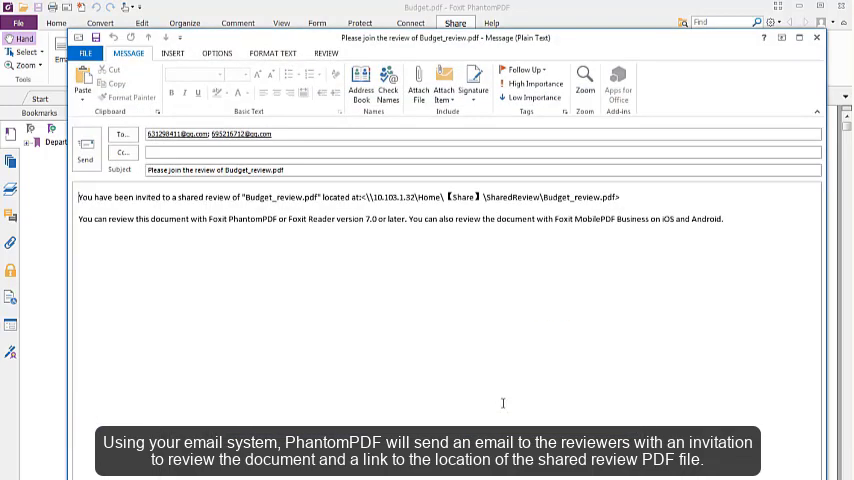
mouse_move(270, 298)
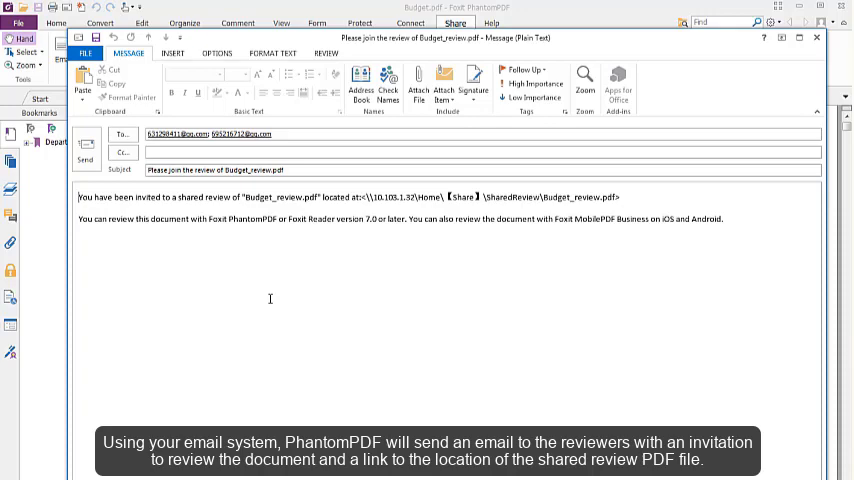
- Send the Outlook invitation email to join the Budget_review.pdf review
left_click(84, 150)
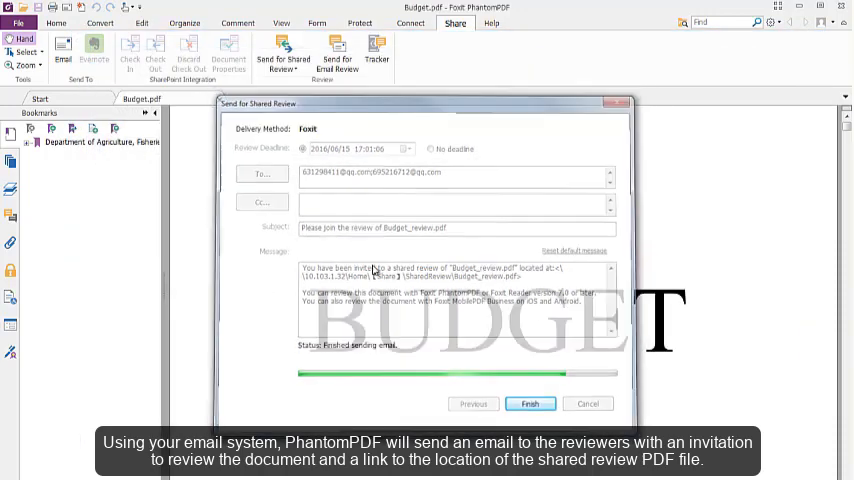
- Finish the shared review setup and check for new comments, receiving two
left_click(532, 404)
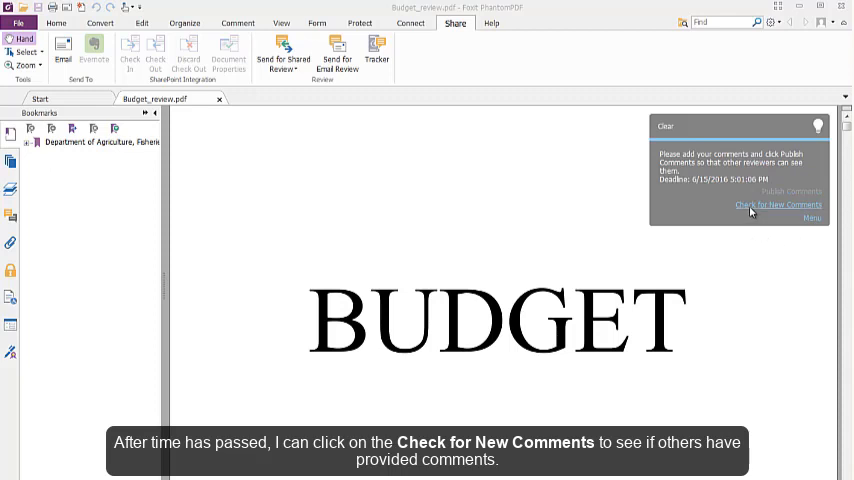
left_click(776, 204)
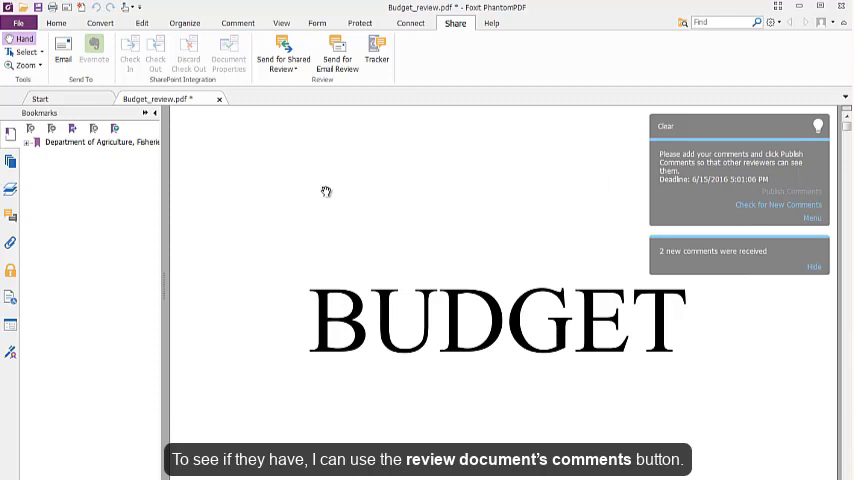
mouse_move(234, 160)
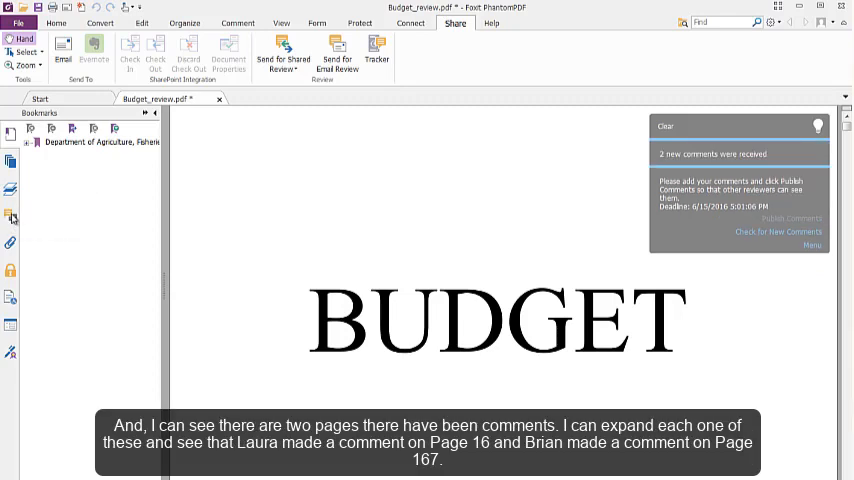
- List the reviewer comments on Page 16 and Page 167 and jump to Brian's page 167 note
left_click(12, 216)
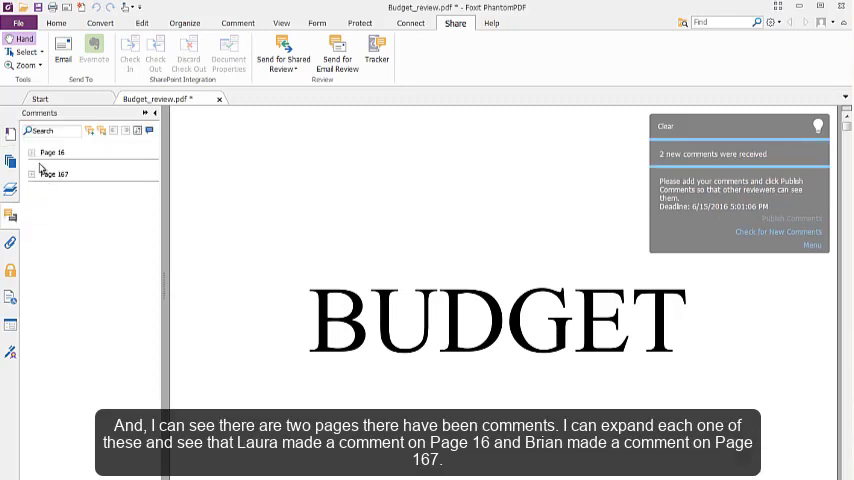
mouse_move(48, 188)
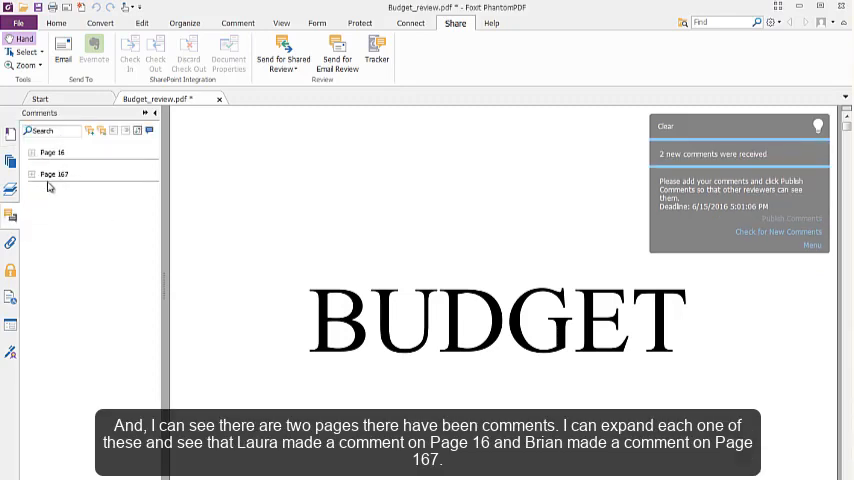
left_click(32, 152)
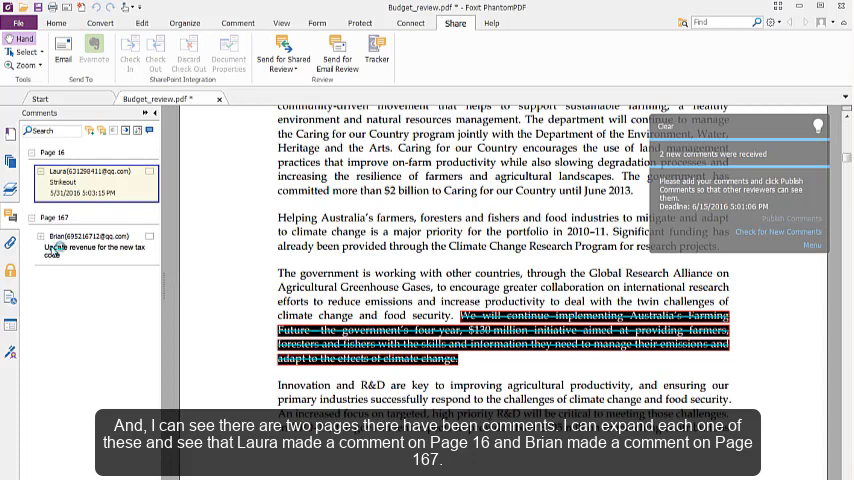
left_click(96, 236)
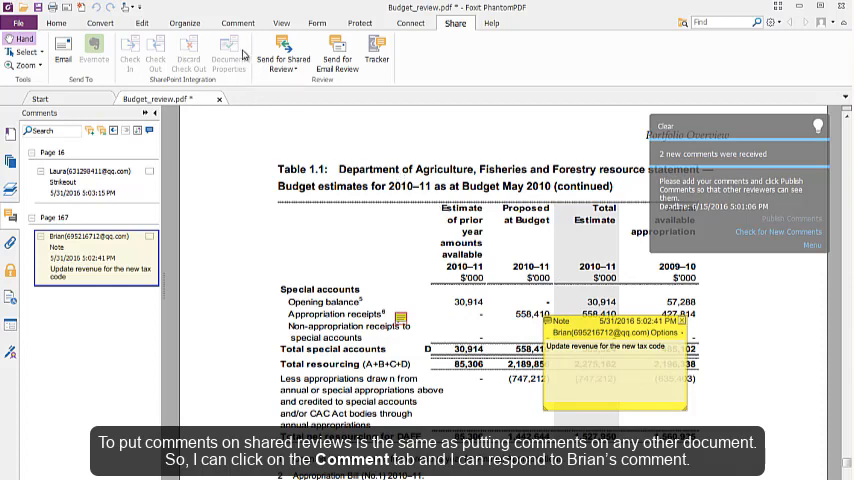
- Add a reply note reading "Yes, I will." beside Brian's page 167 comment and publish it
left_click(236, 22)
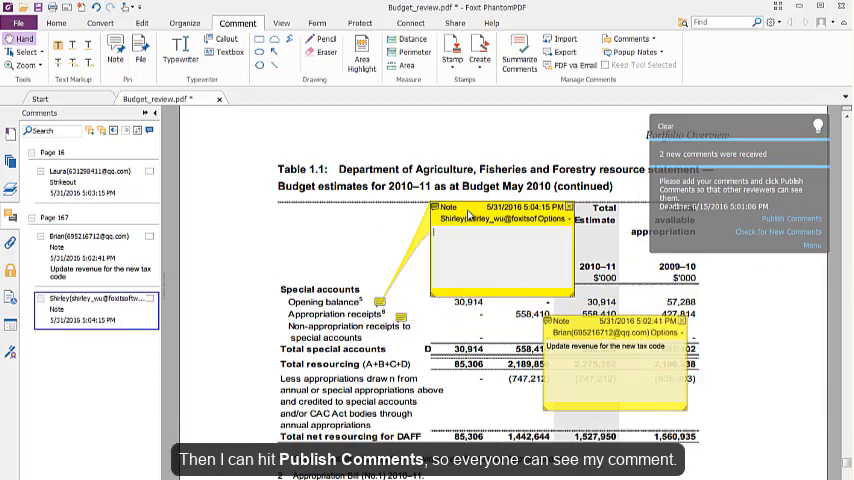
type("Yes, I wi")
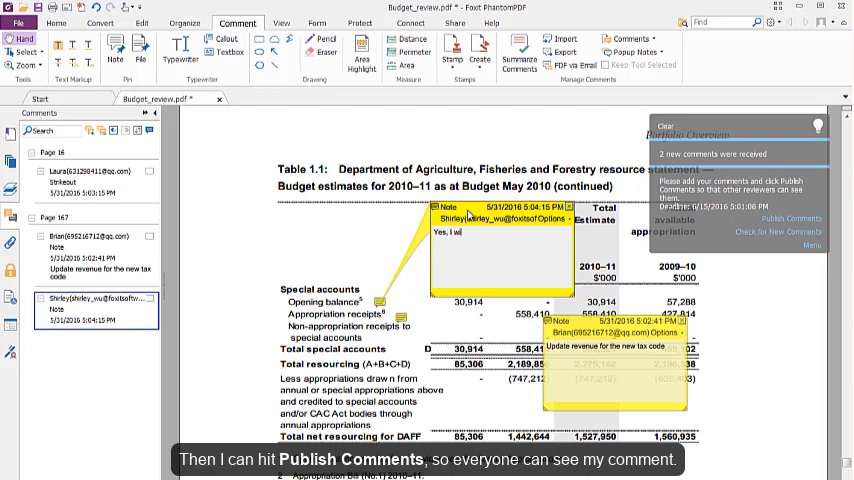
type("ill.")
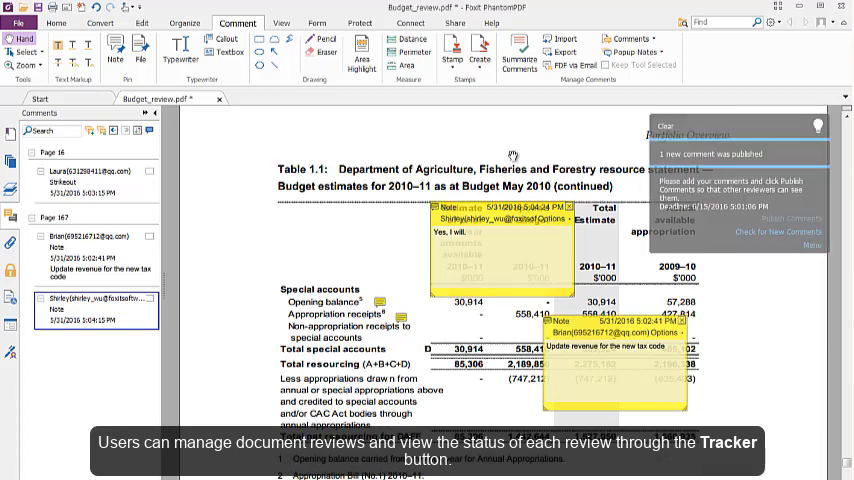
mouse_move(510, 148)
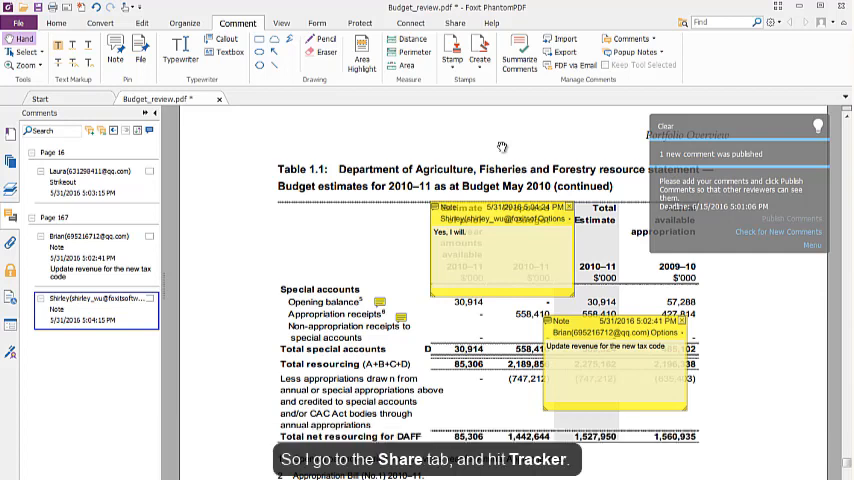
- Check Budget_review in the Tracker: status Active, three reviewers with comment counts, then close it
left_click(454, 22)
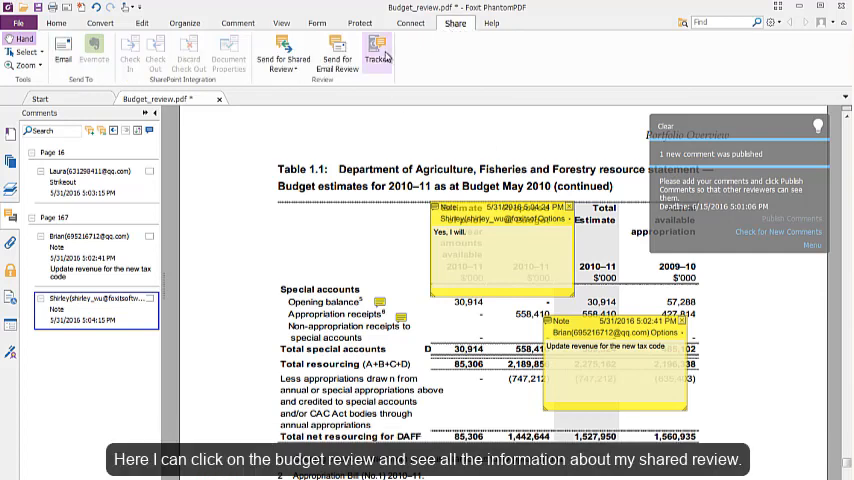
left_click(376, 56)
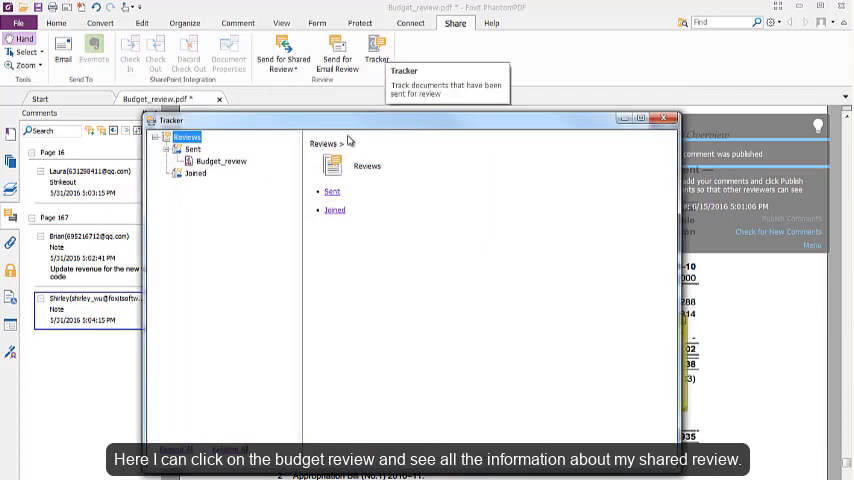
left_click(220, 160)
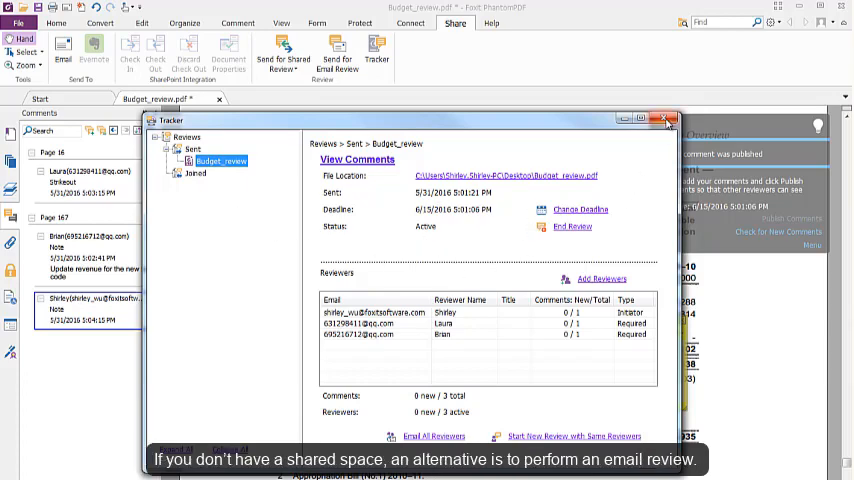
left_click(668, 120)
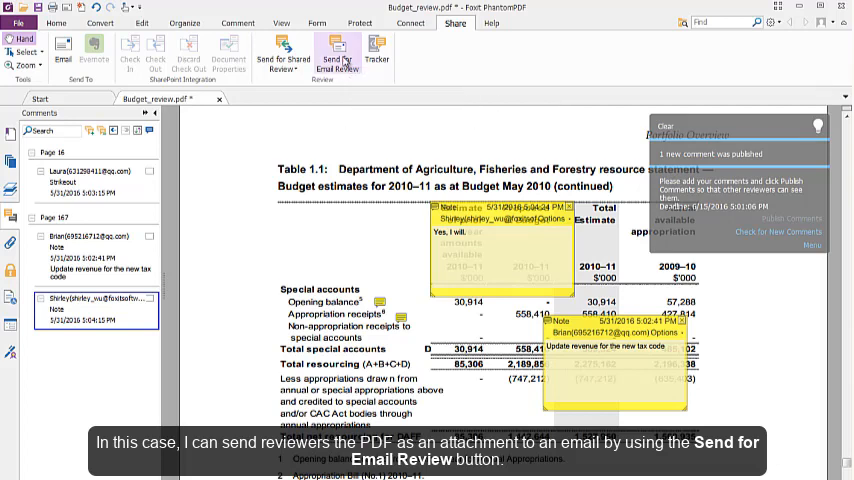
mouse_move(336, 52)
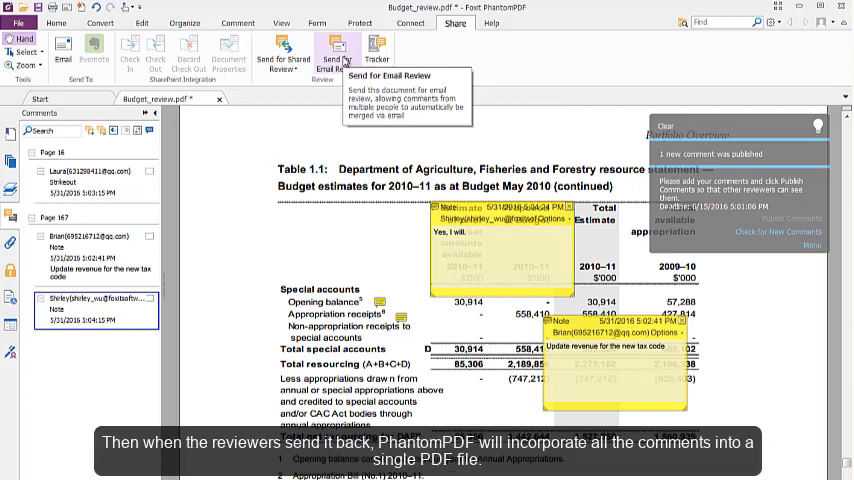